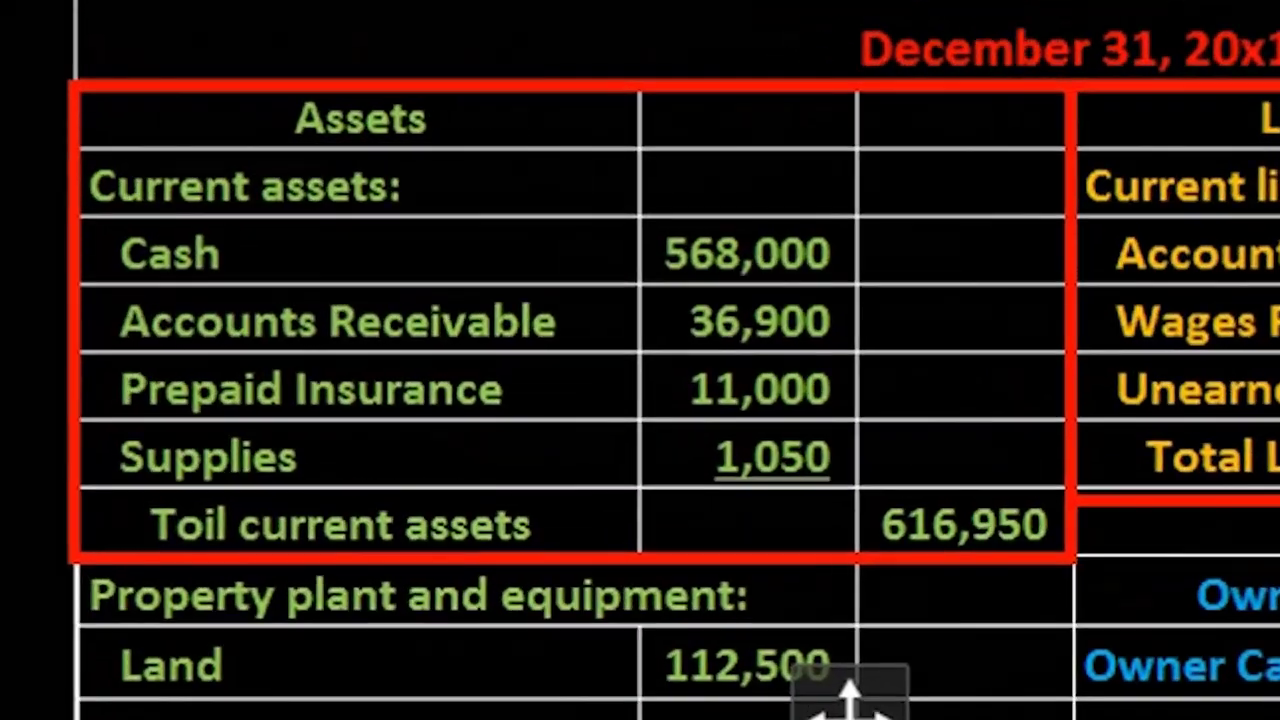
Show the 12/31/x1 adjusted trial balance slide, then return to the balance sheet (current assets 616,950).
scroll("down", 3)
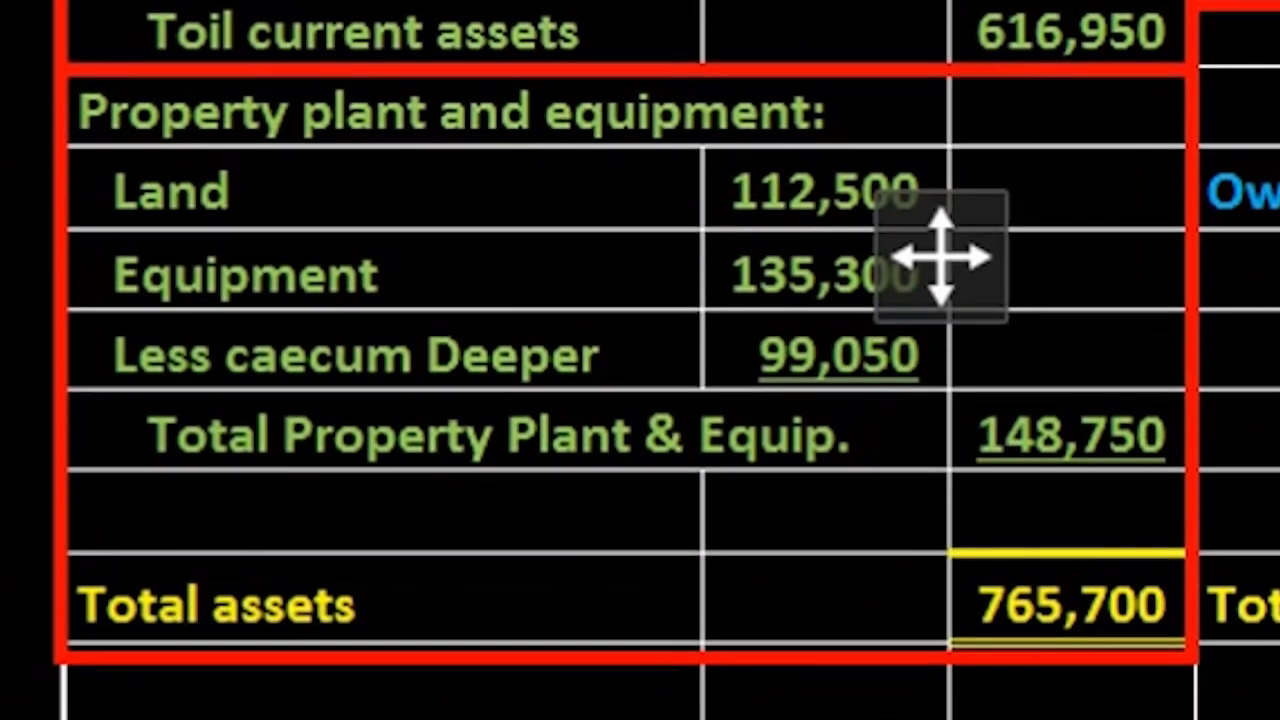
left_click(853, 602)
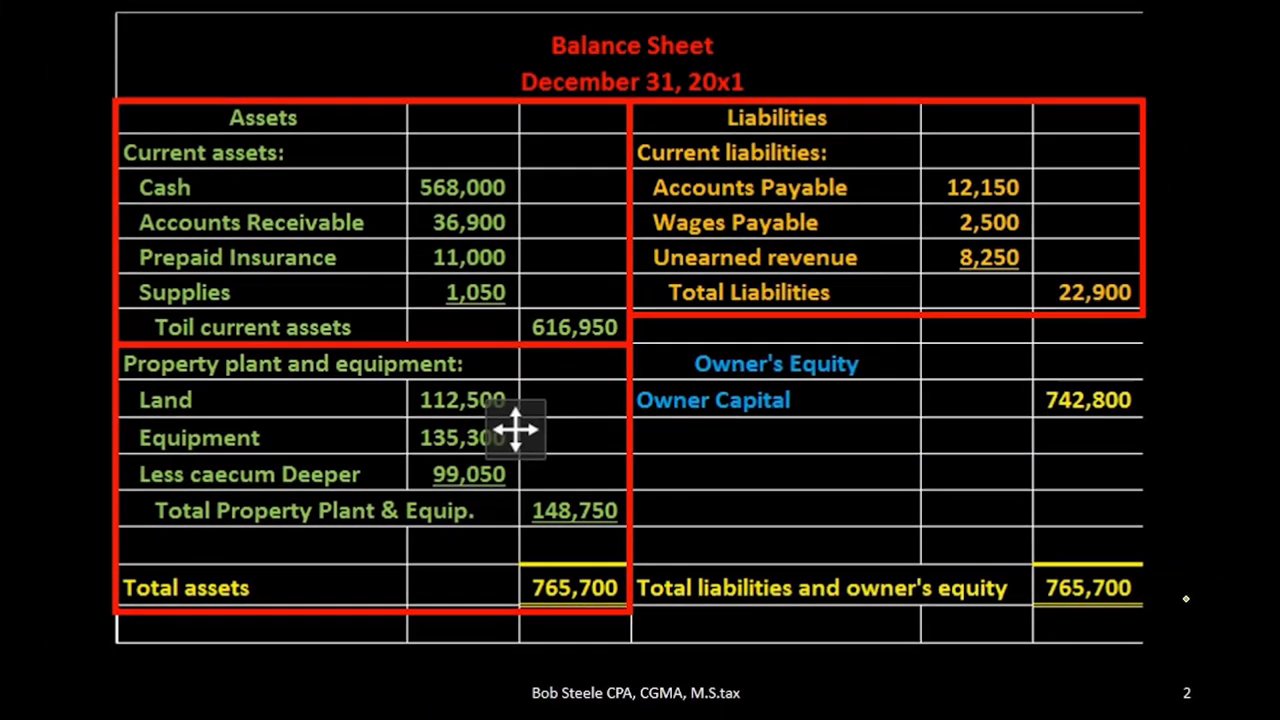
key("Right")
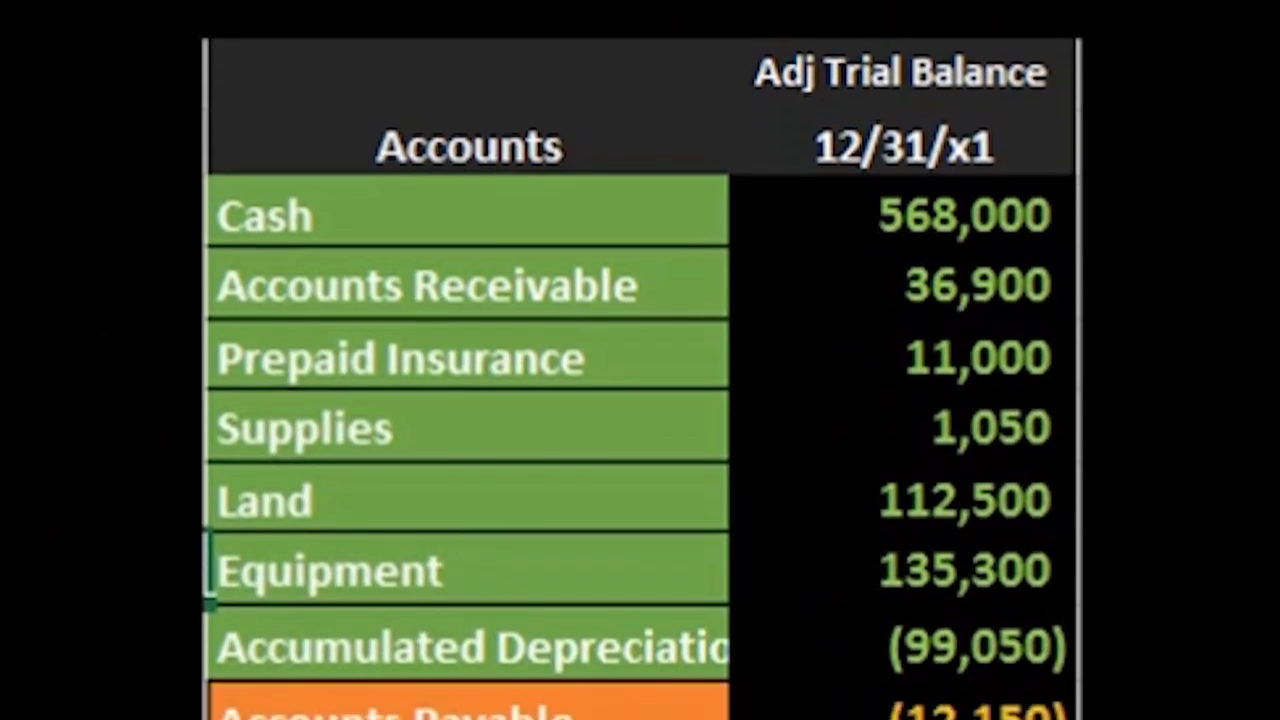
scroll("down", 3)
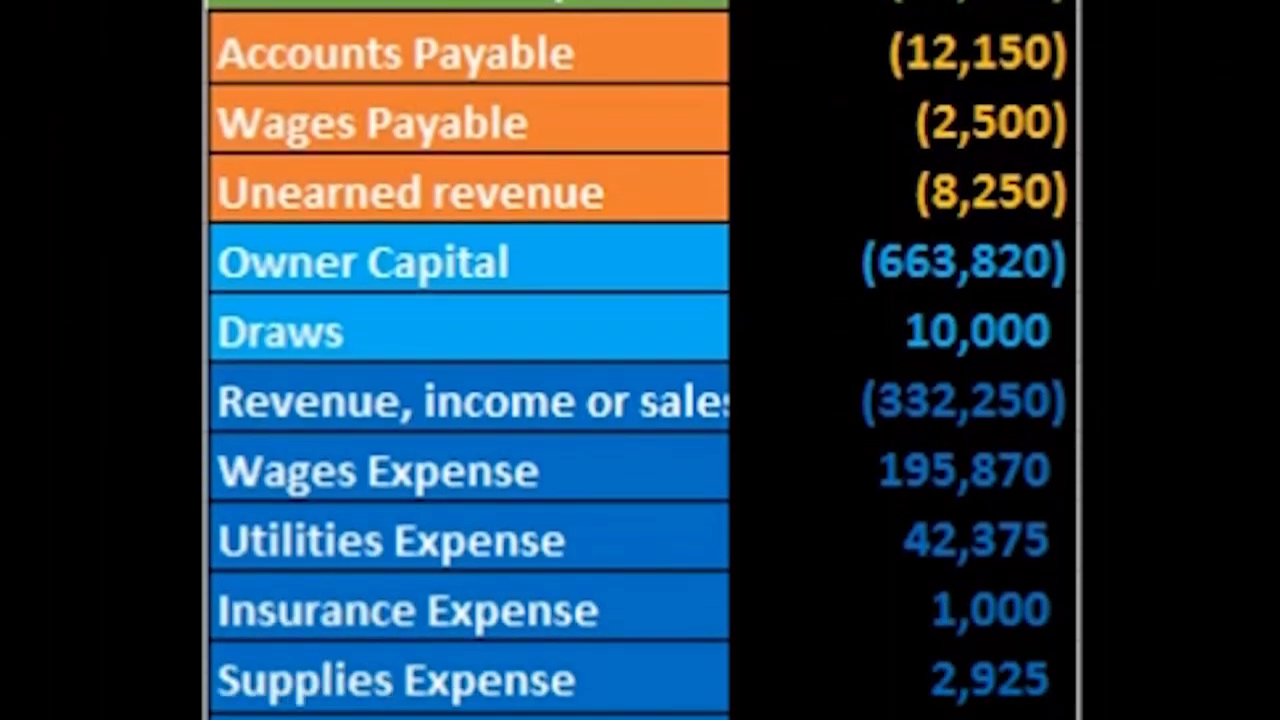
scroll("down", 3)
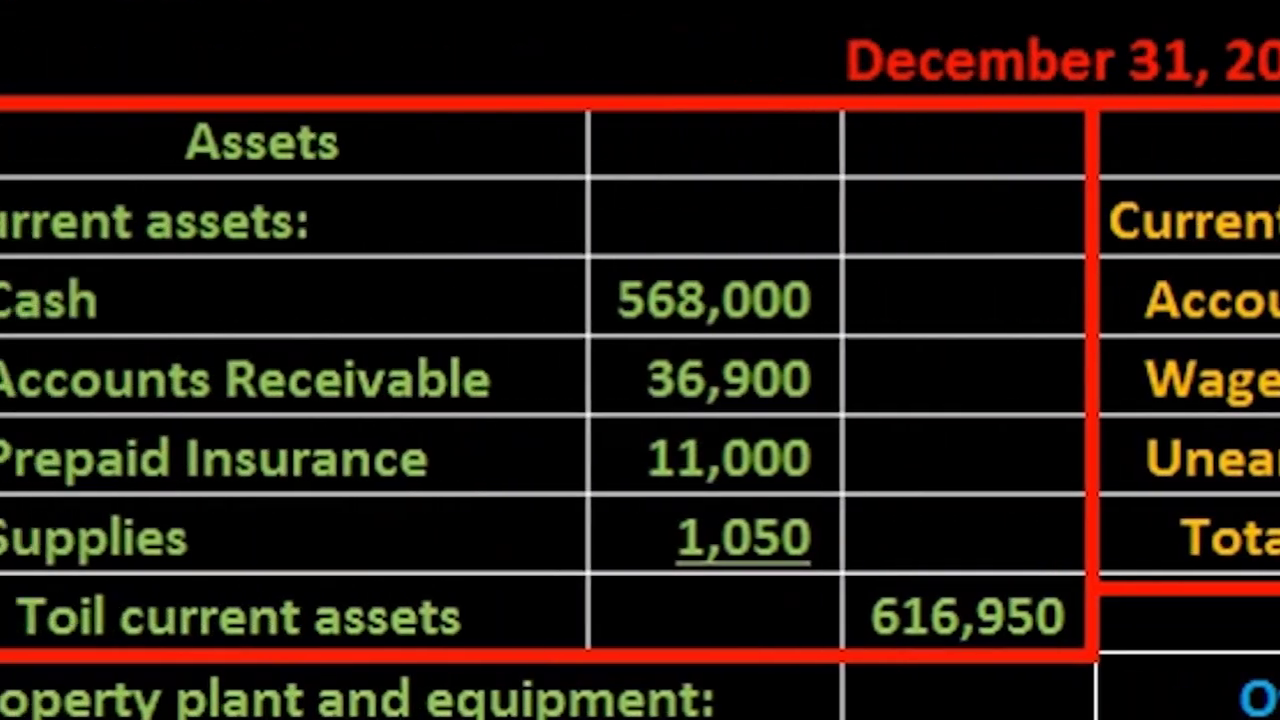
scroll("down", 3)
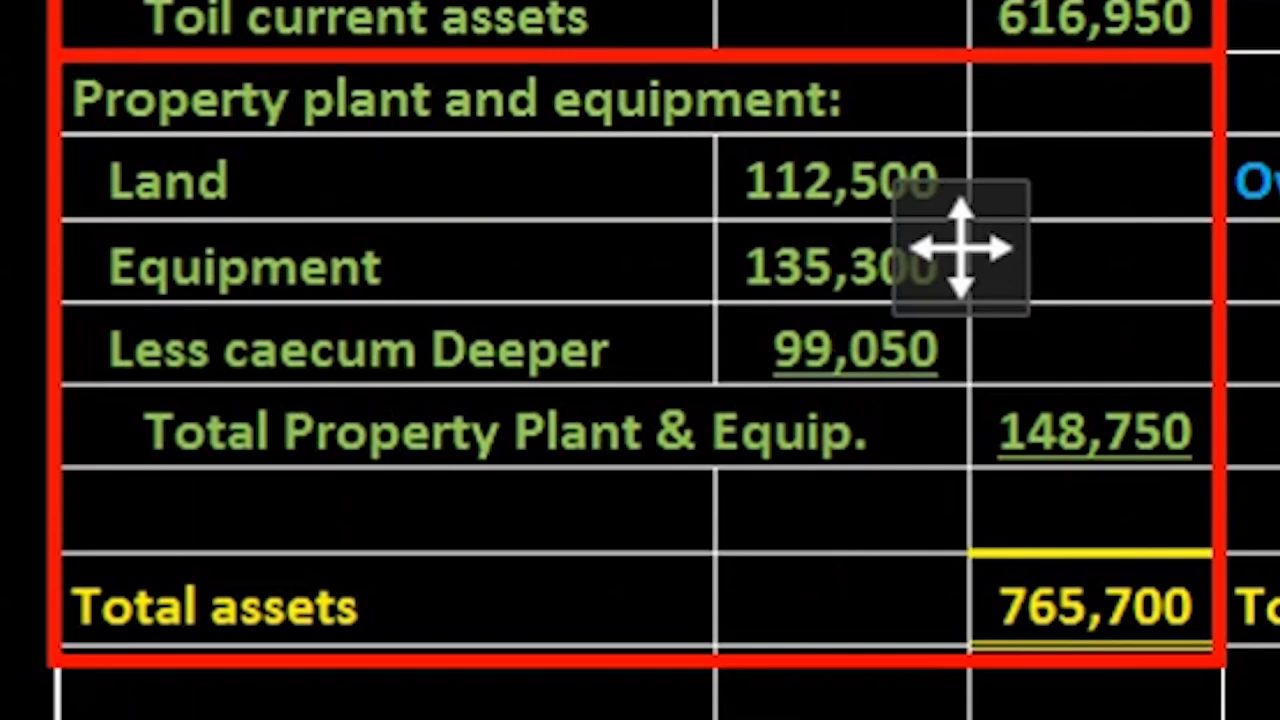
scroll("down", 3)
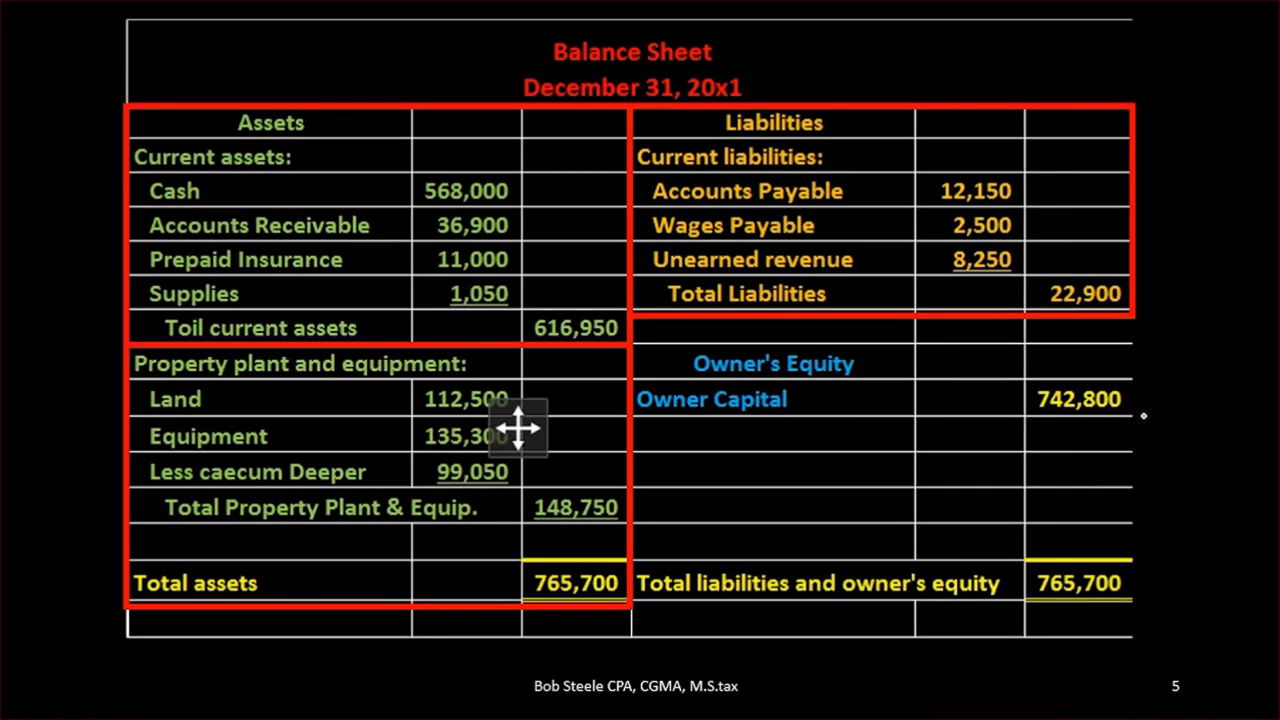